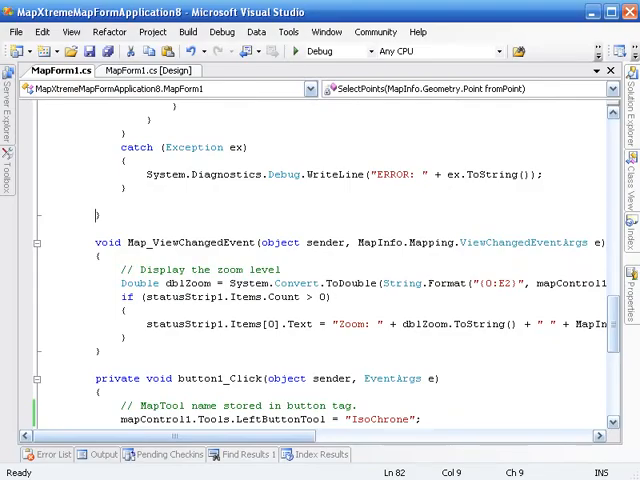
- Create the MapXtremeMapFormApplication9 project from the Visual C# MapXtreme 6.7 MapForm Application template
click(16, 31)
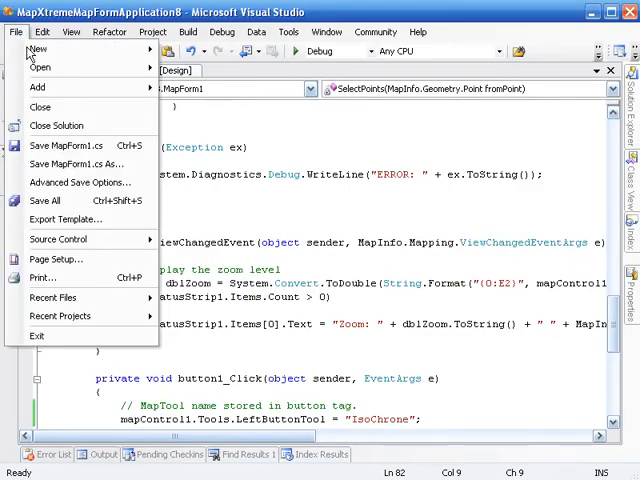
click(37, 48)
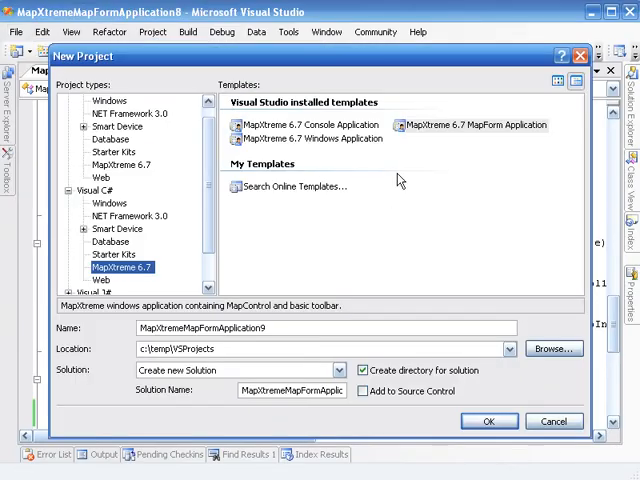
click(488, 421)
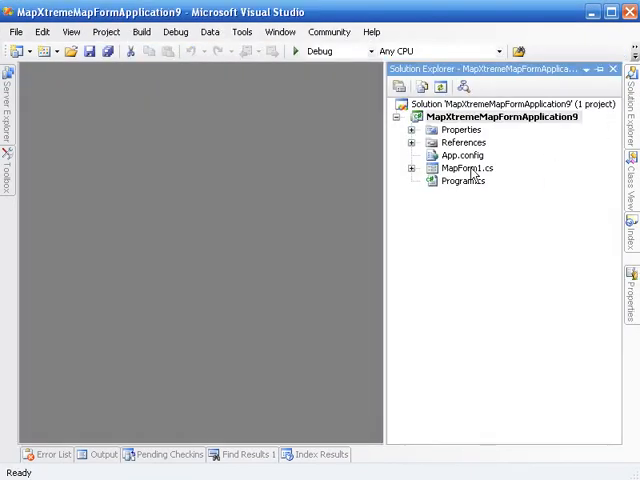
- Open MapForm1 in Design view and add a RichTextBox named txtResults along the bottom
double_click(467, 167)
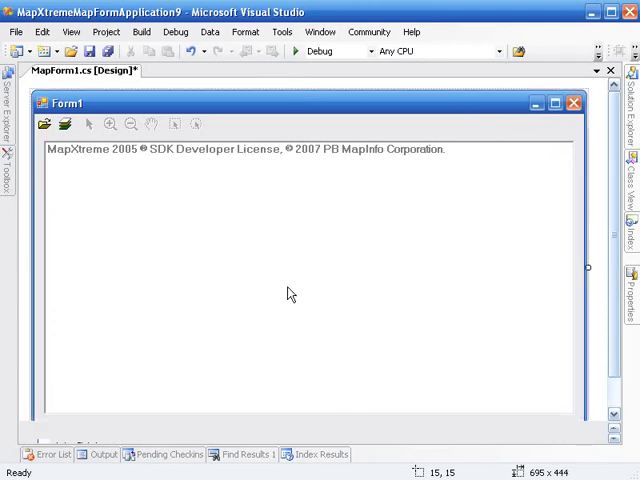
mouse_move(337, 419)
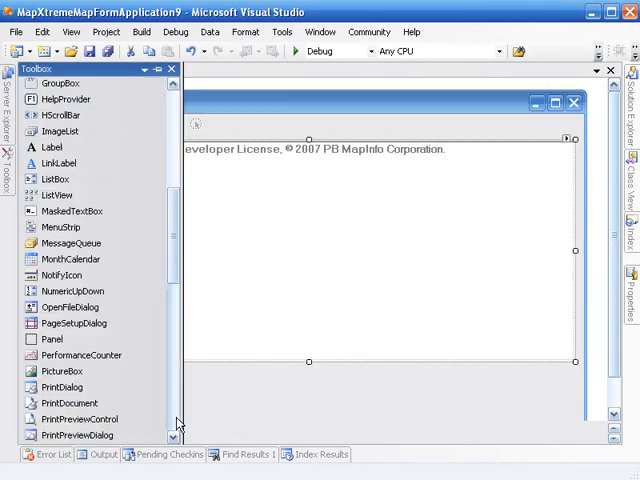
scroll(down, 3)
text(t)
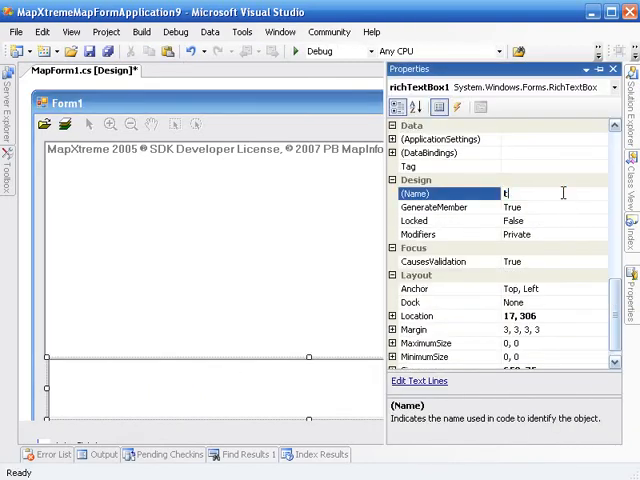
text(xtResults)
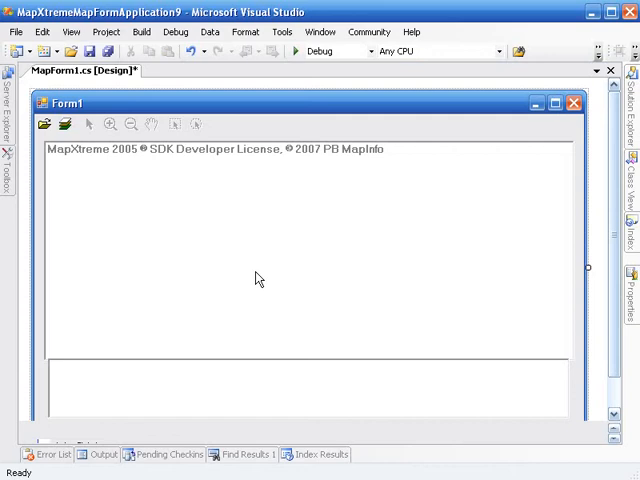
mouse_move(252, 259)
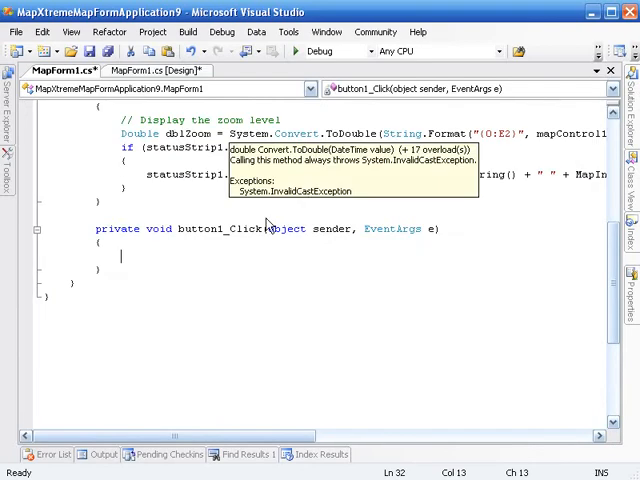
- Write mapControl1.Tools.LeftButtonTool = "IsoChrone"; in the button1_Click handler
text(mapco)
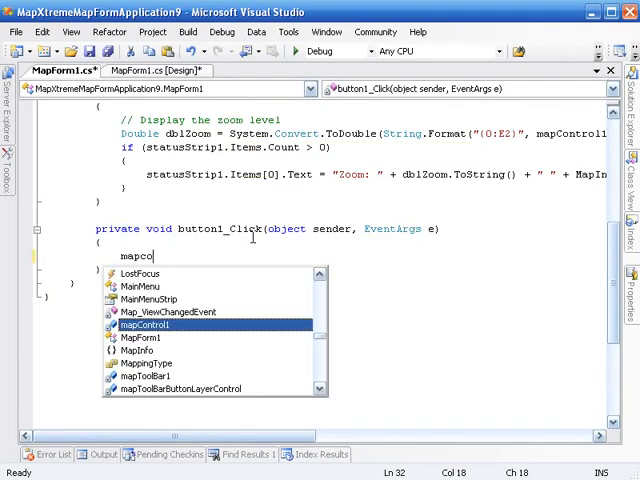
text(ntrol1.to)
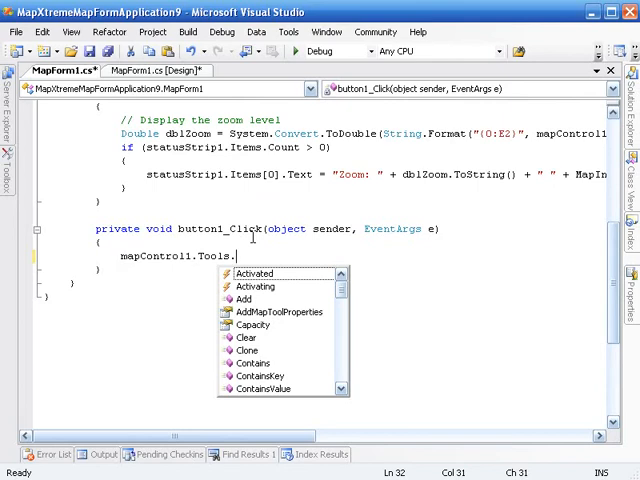
text(le)
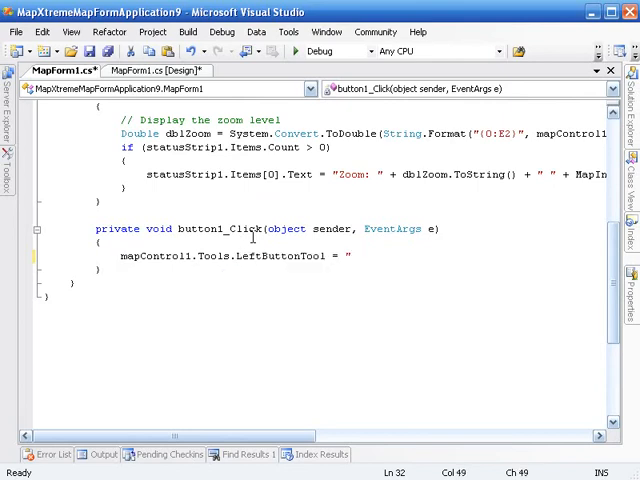
text(IsoChrone", new MapInfo.Tools.CustomPointMapTool(true)
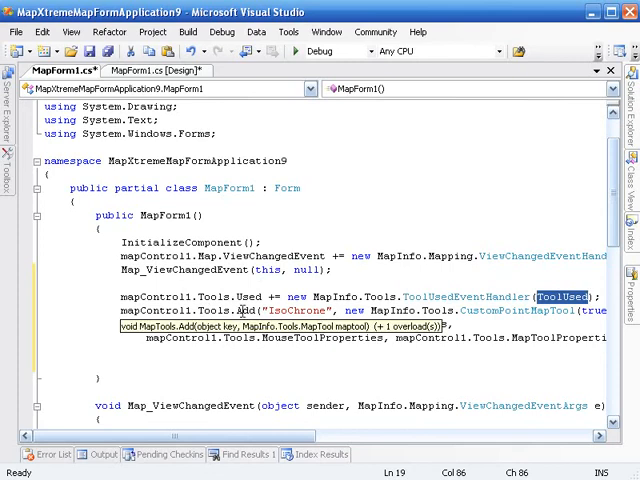
- Add the Tools.Used handler, the IsoChrone CustomPointMapTool, and a ToolUsed method calling SelectPoints
scroll(down, 3)
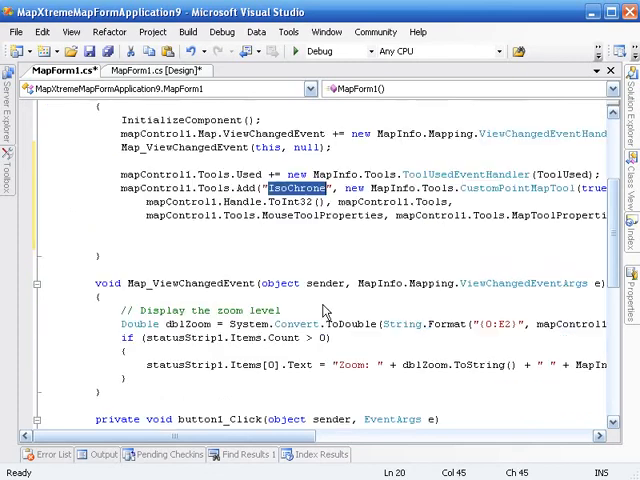
scroll(down, 3)
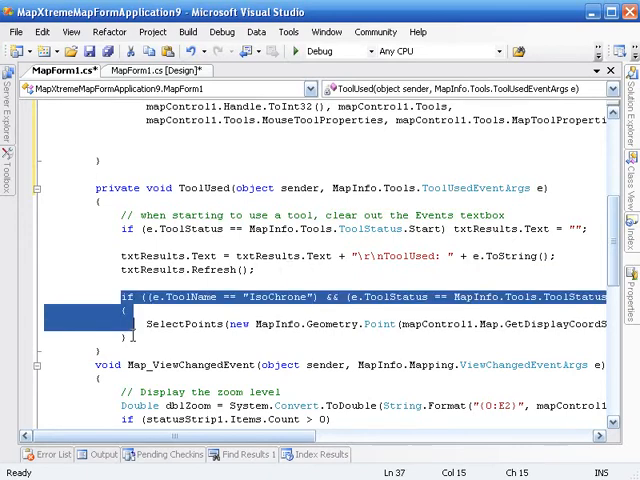
key(ctrl+k)
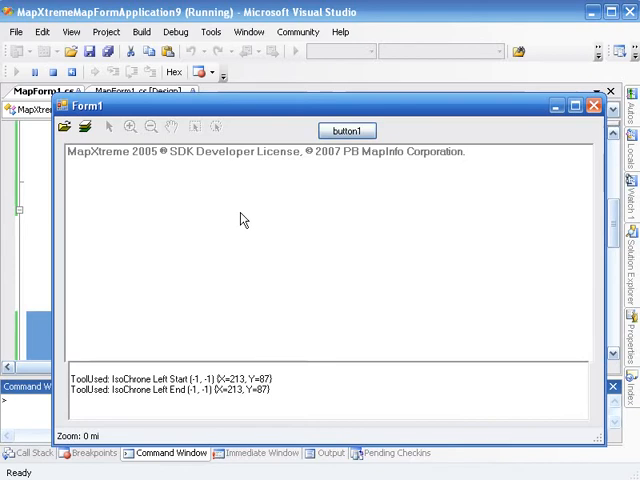
mouse_move(242, 214)
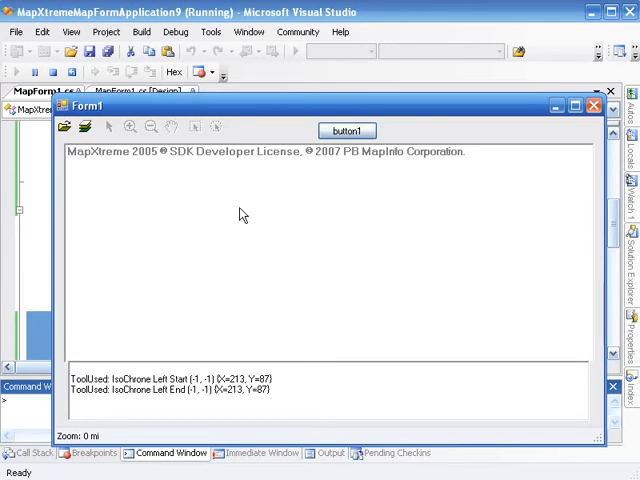
mouse_move(216, 218)
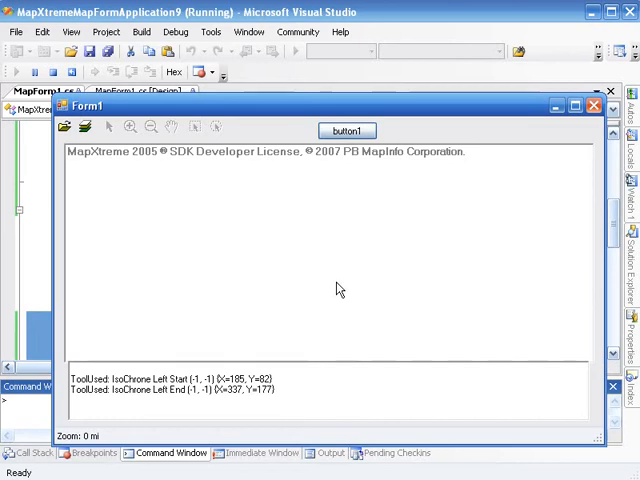
mouse_move(285, 264)
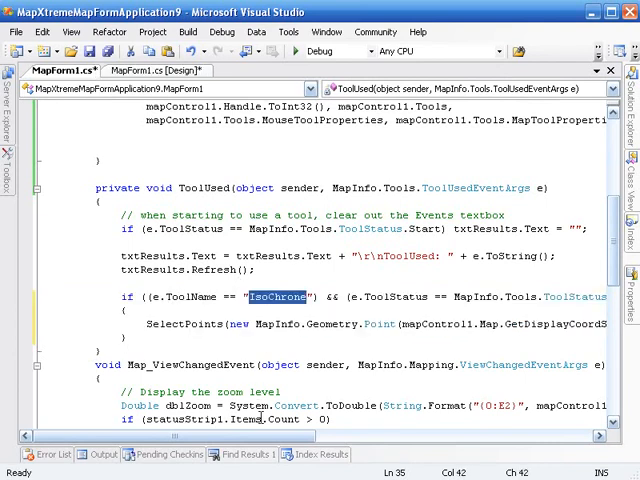
- Add a SelectPoints method building an Envinsa IsoChrone request, then open References' Add Reference list
scroll(right, 3)
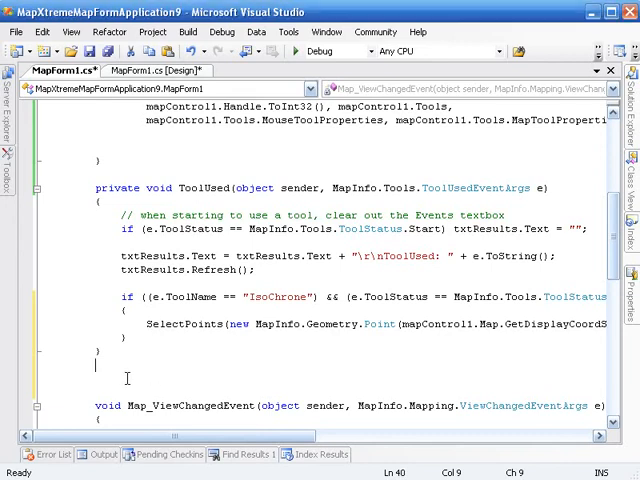
scroll(down, 3)
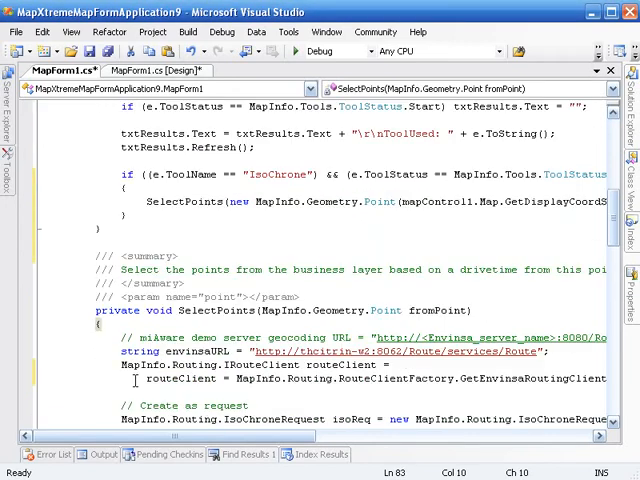
scroll(down, 3)
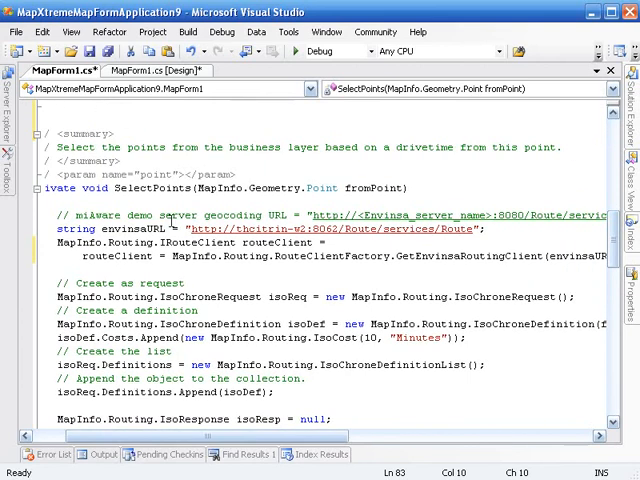
double_click(152, 188)
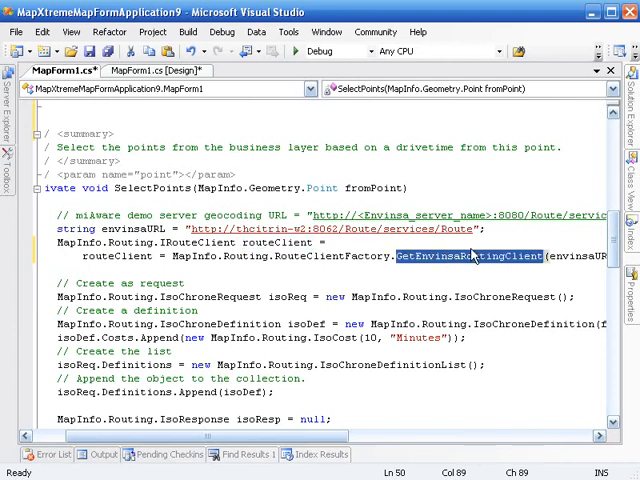
mouse_move(476, 256)
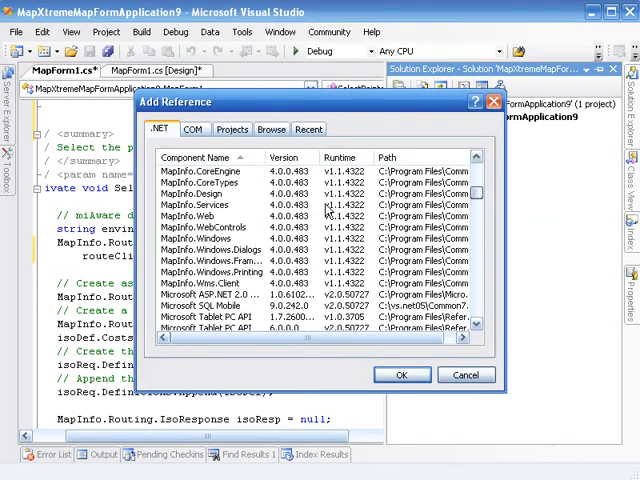
- Add the MapInfo routing assembly from the .NET tab as a project reference
click(401, 374)
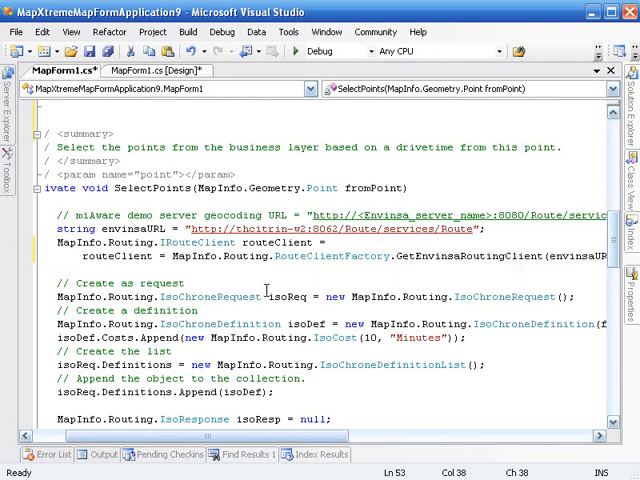
scroll(down, 3)
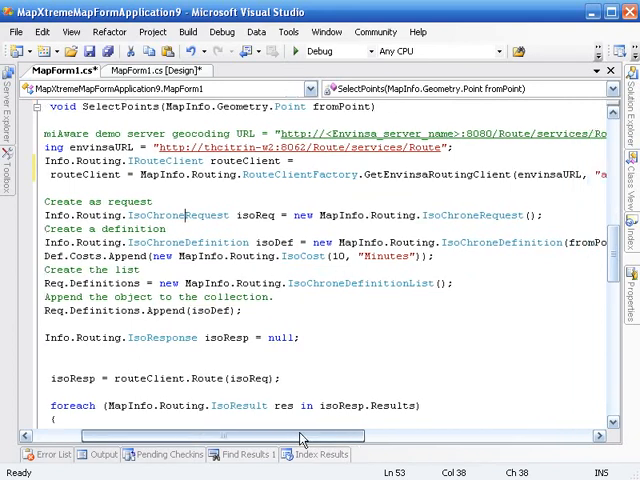
scroll(right, 3)
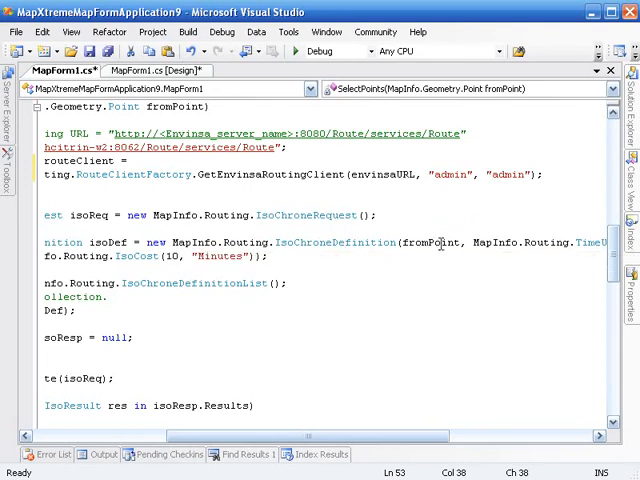
double_click(431, 242)
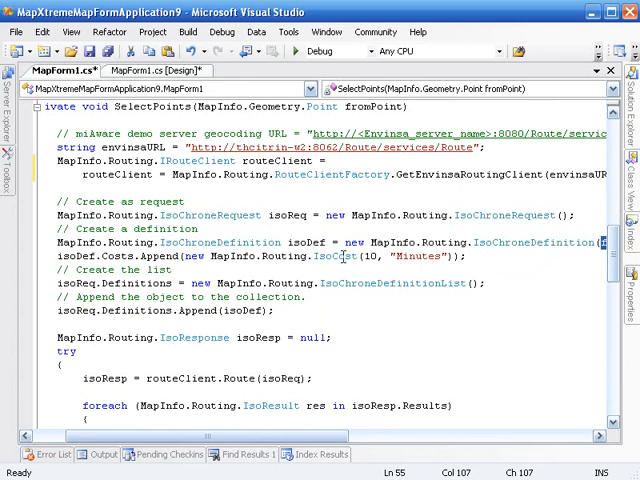
double_click(335, 256)
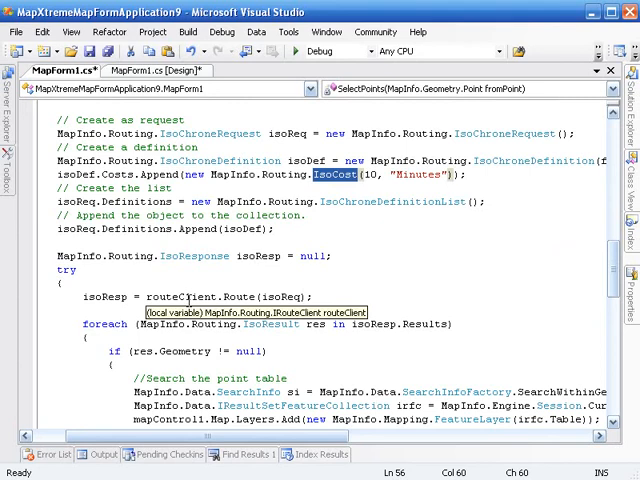
mouse_move(357, 175)
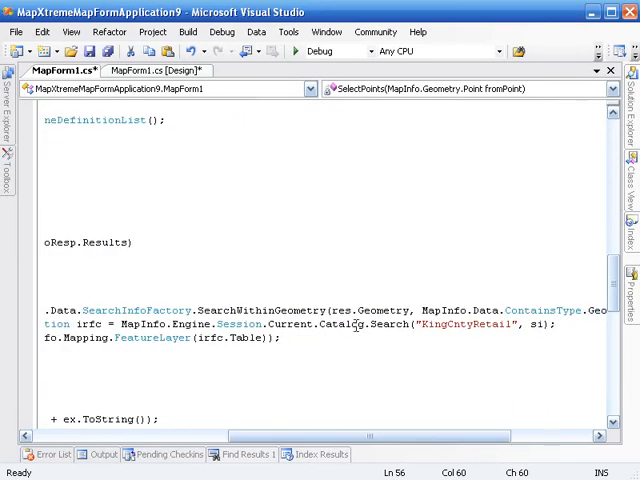
- Review the KingCntyRetail search code in SelectPoints and run the application
double_click(462, 324)
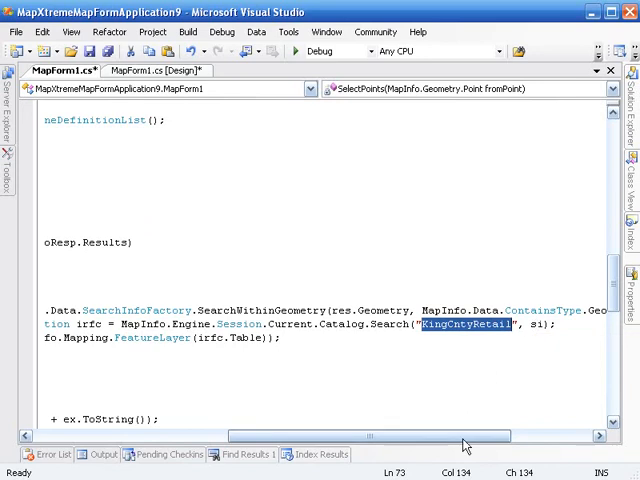
scroll(right, 3)
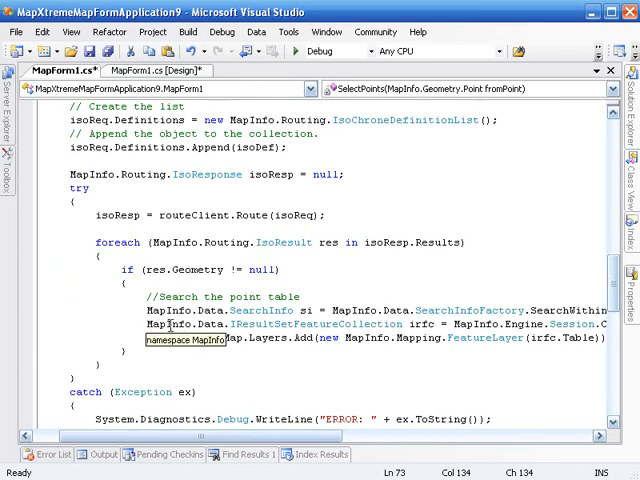
scroll(up, 3)
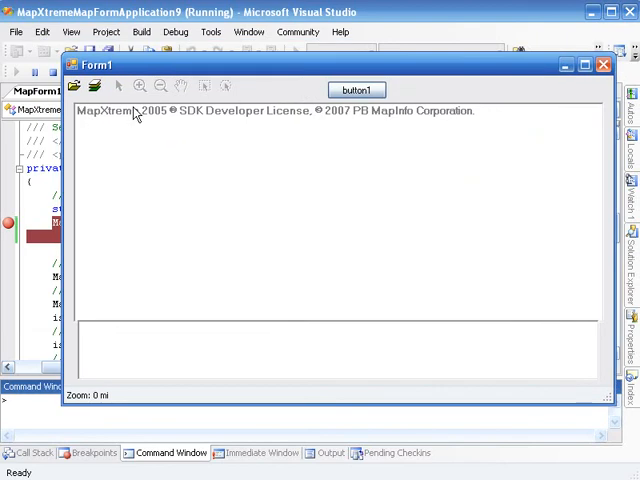
- Open the Data\STP101\WA\WAKING\WAKING.mws workspace in the running Form1
click(357, 90)
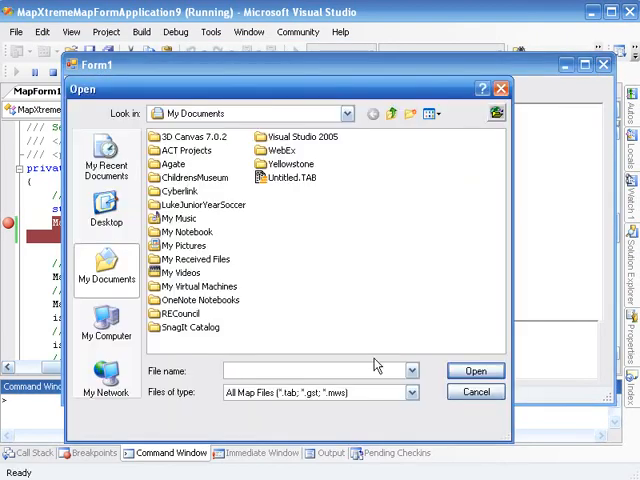
text(Data\STP101\WA\WAKING\WAKING.mws)
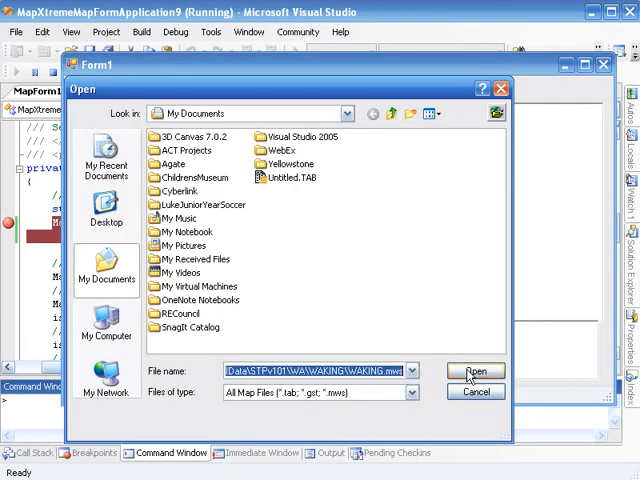
click(476, 371)
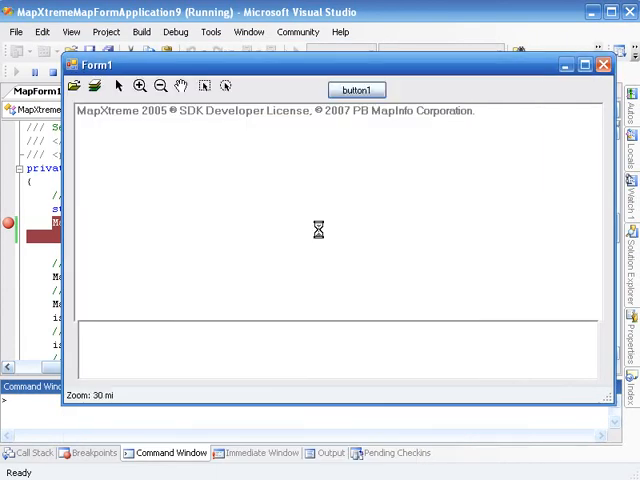
click(356, 90)
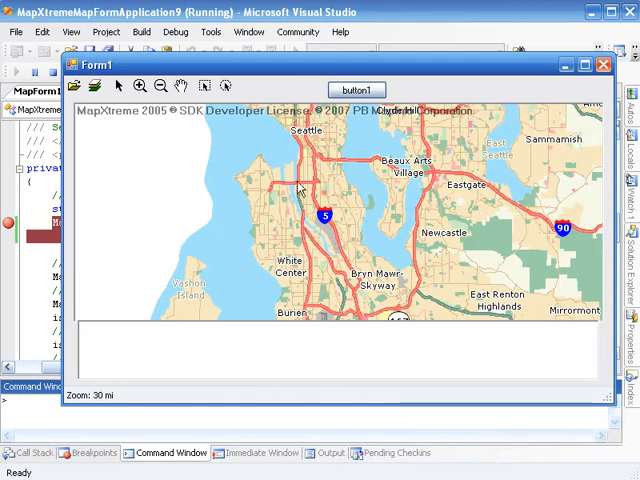
mouse_move(318, 152)
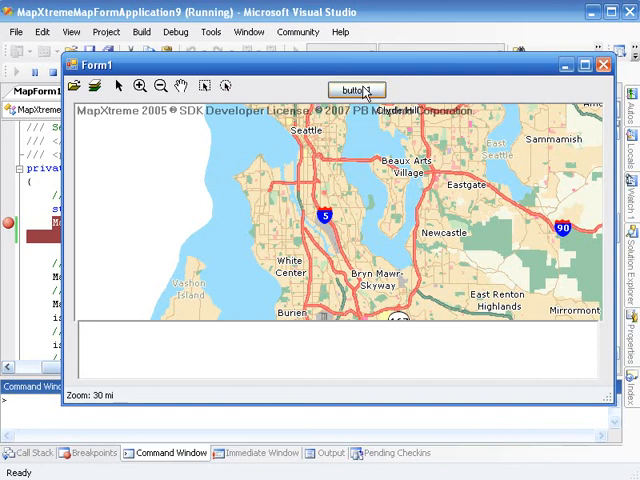
mouse_move(348, 123)
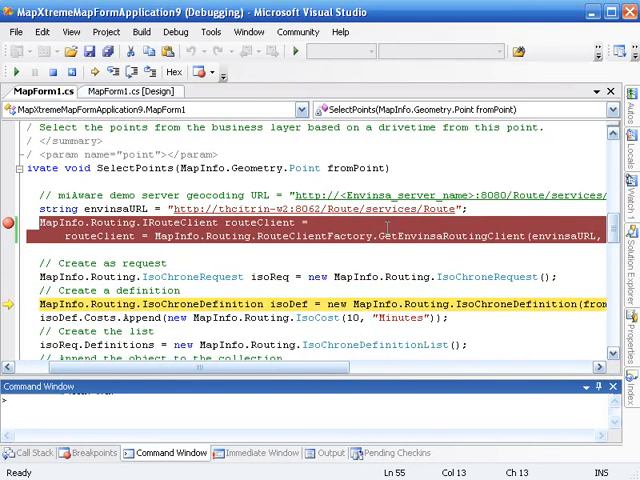
mouse_move(400, 282)
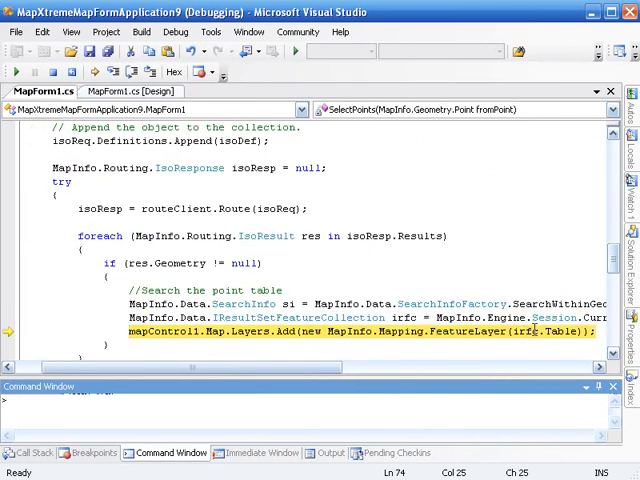
mouse_move(456, 293)
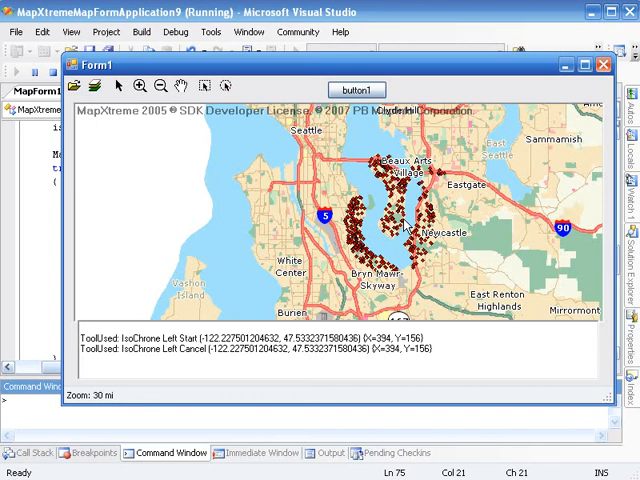
mouse_move(406, 226)
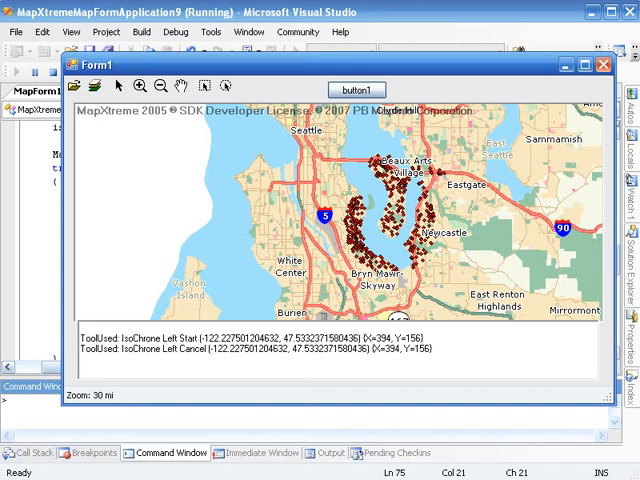